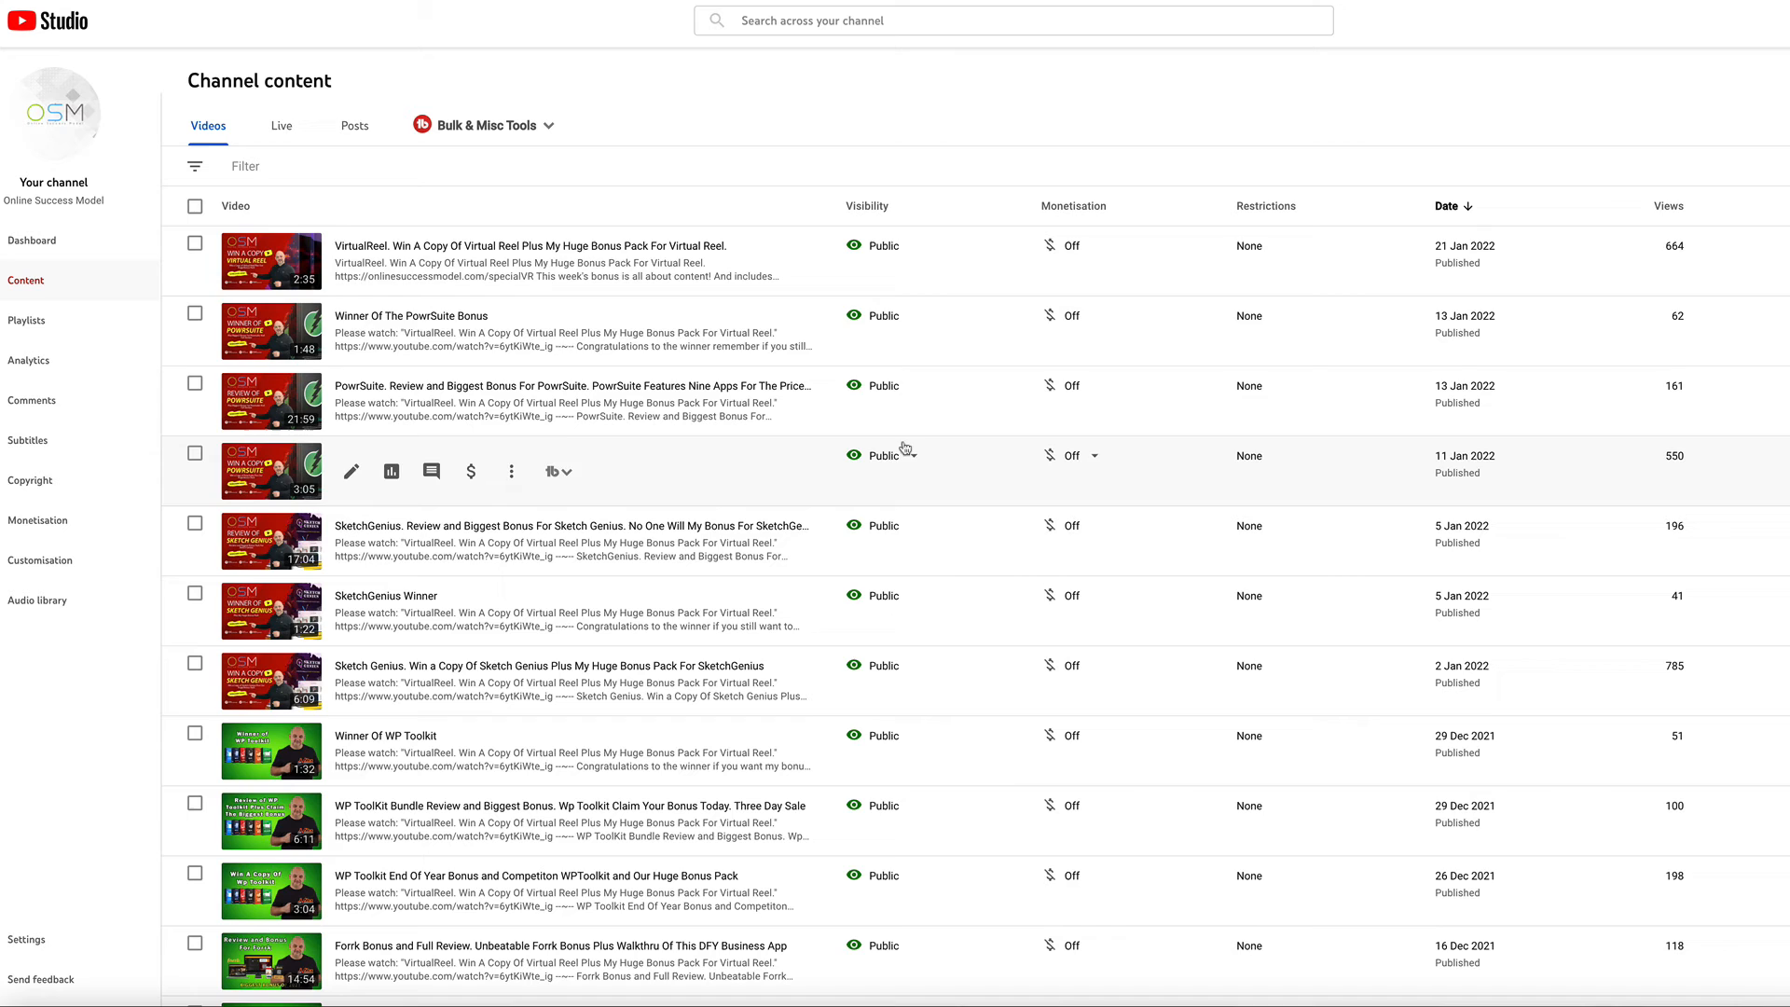
Show the TubeBuddy tools menu for the newest VirtualReel giveaway video
{"action": "left_click", "coordinate": [556, 261]}
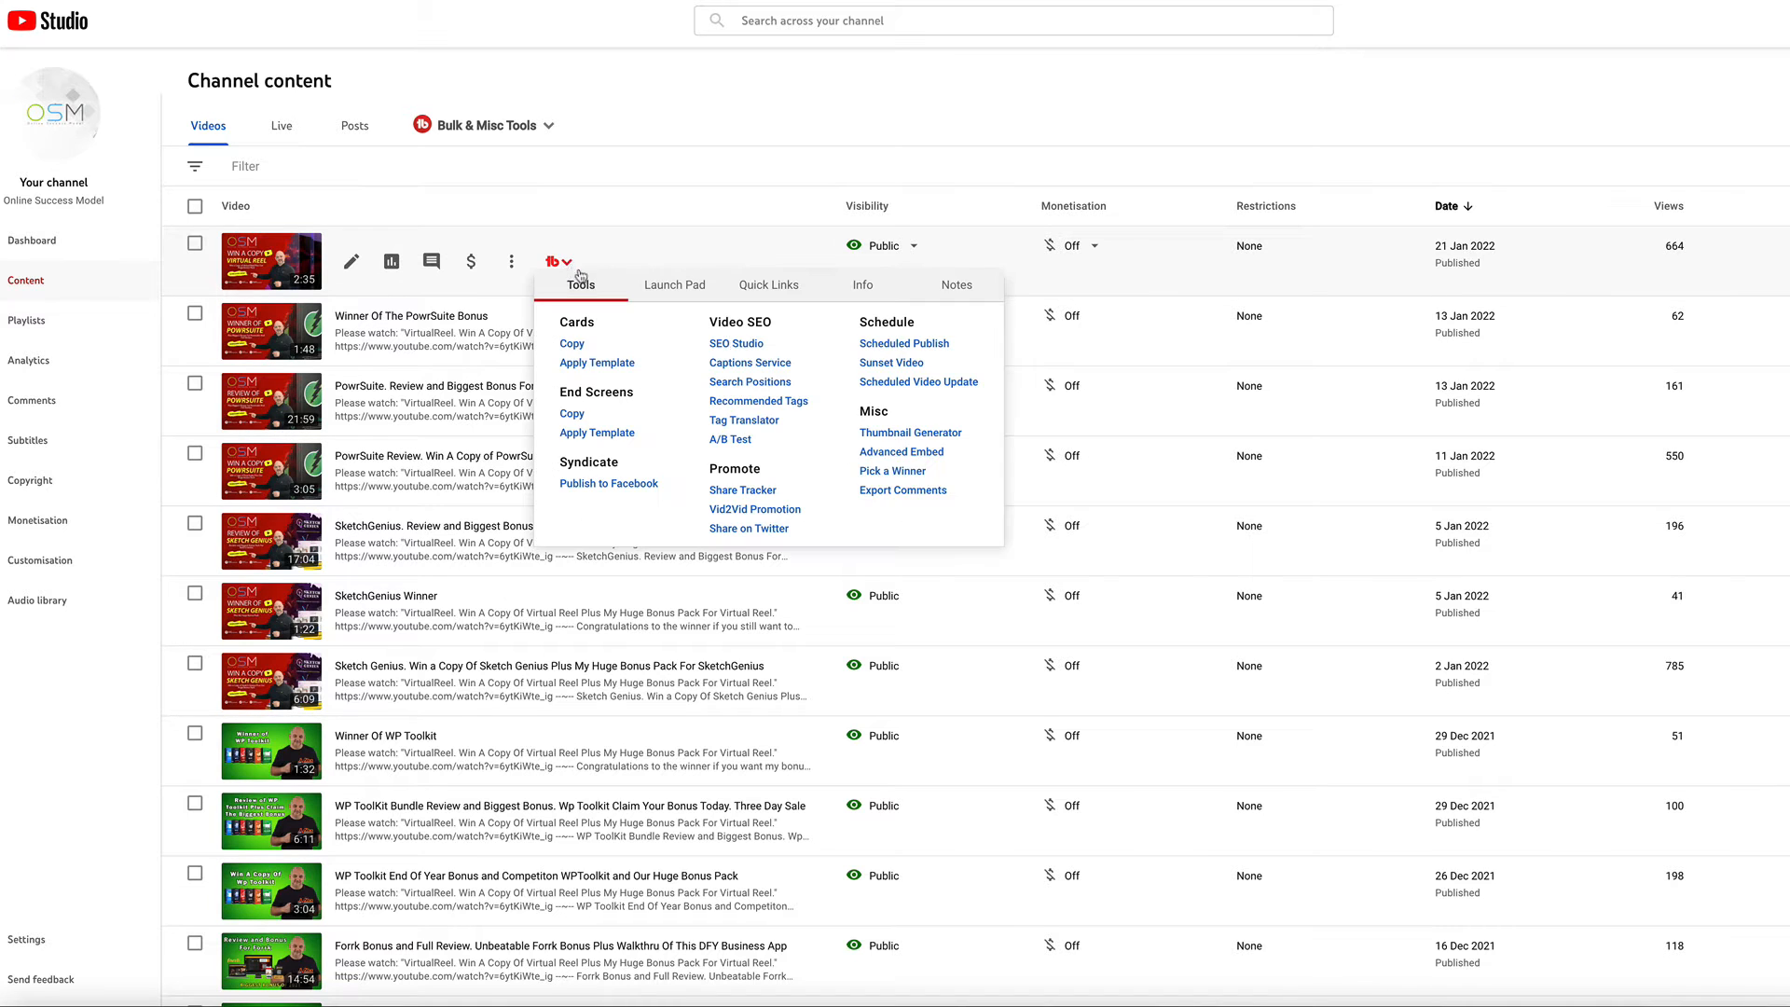
Use Pick a Winner to draw a random contest winner from all comments
{"action": "left_click", "coordinate": [891, 470]}
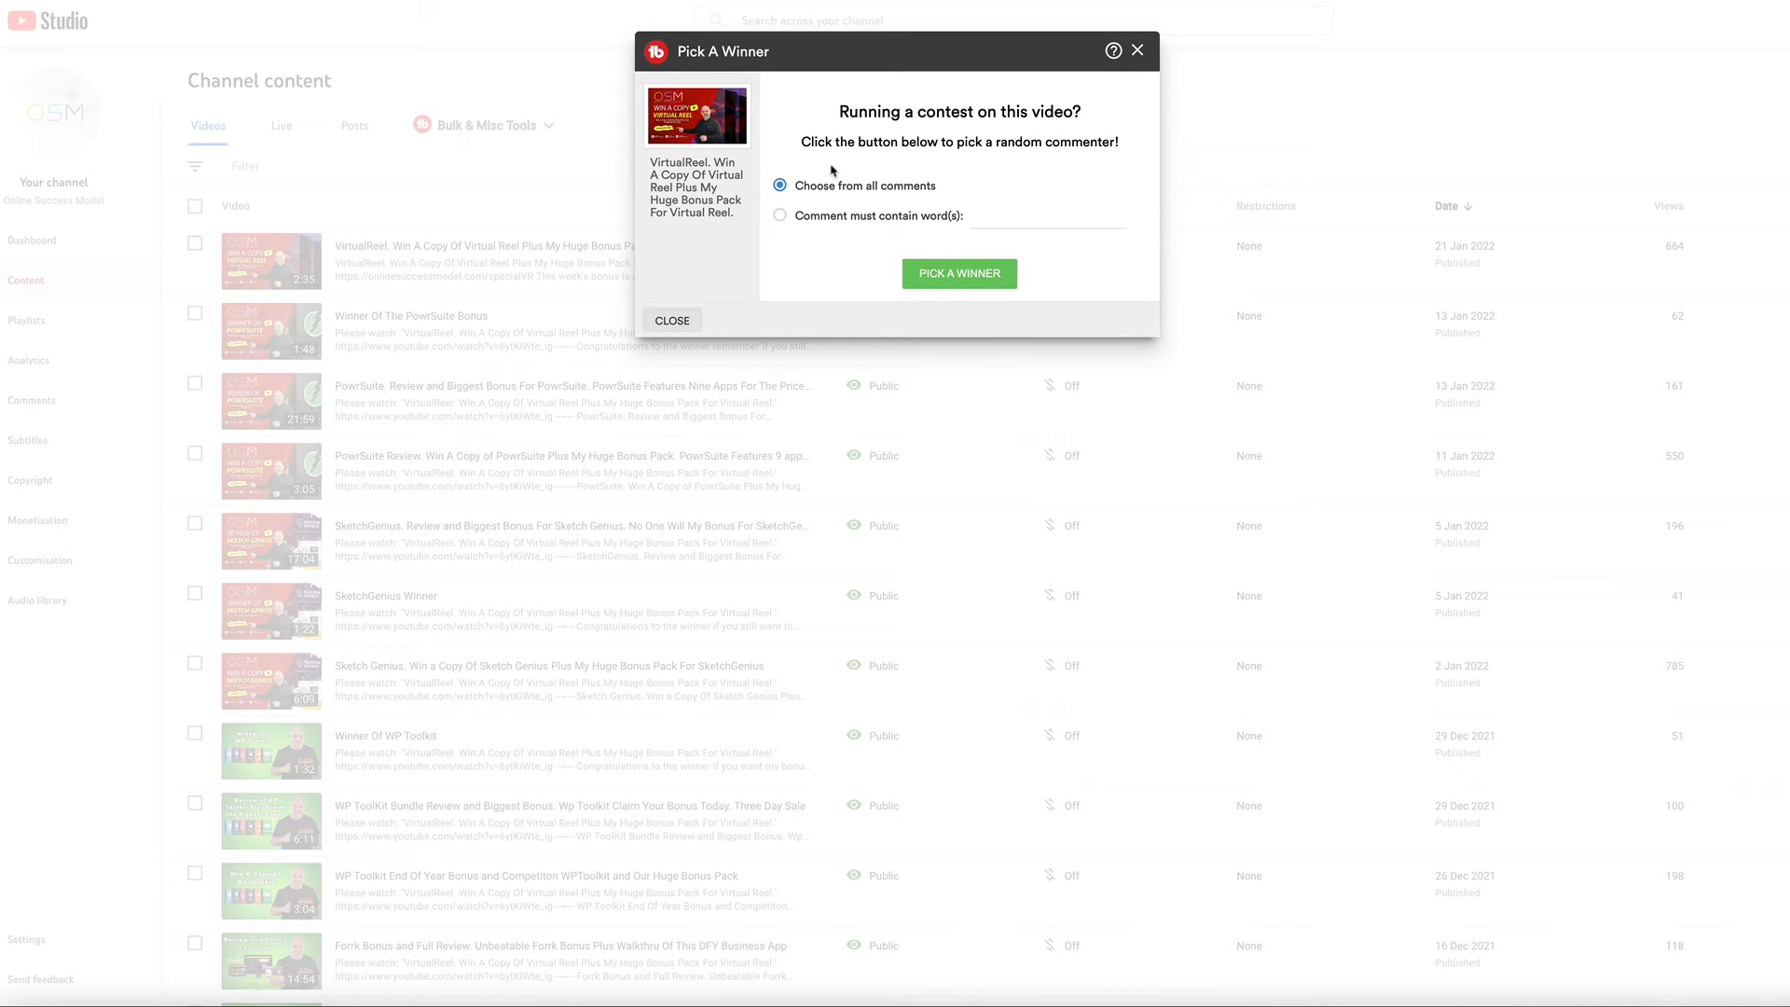
{"action": "mouse_move", "coordinate": [962, 200]}
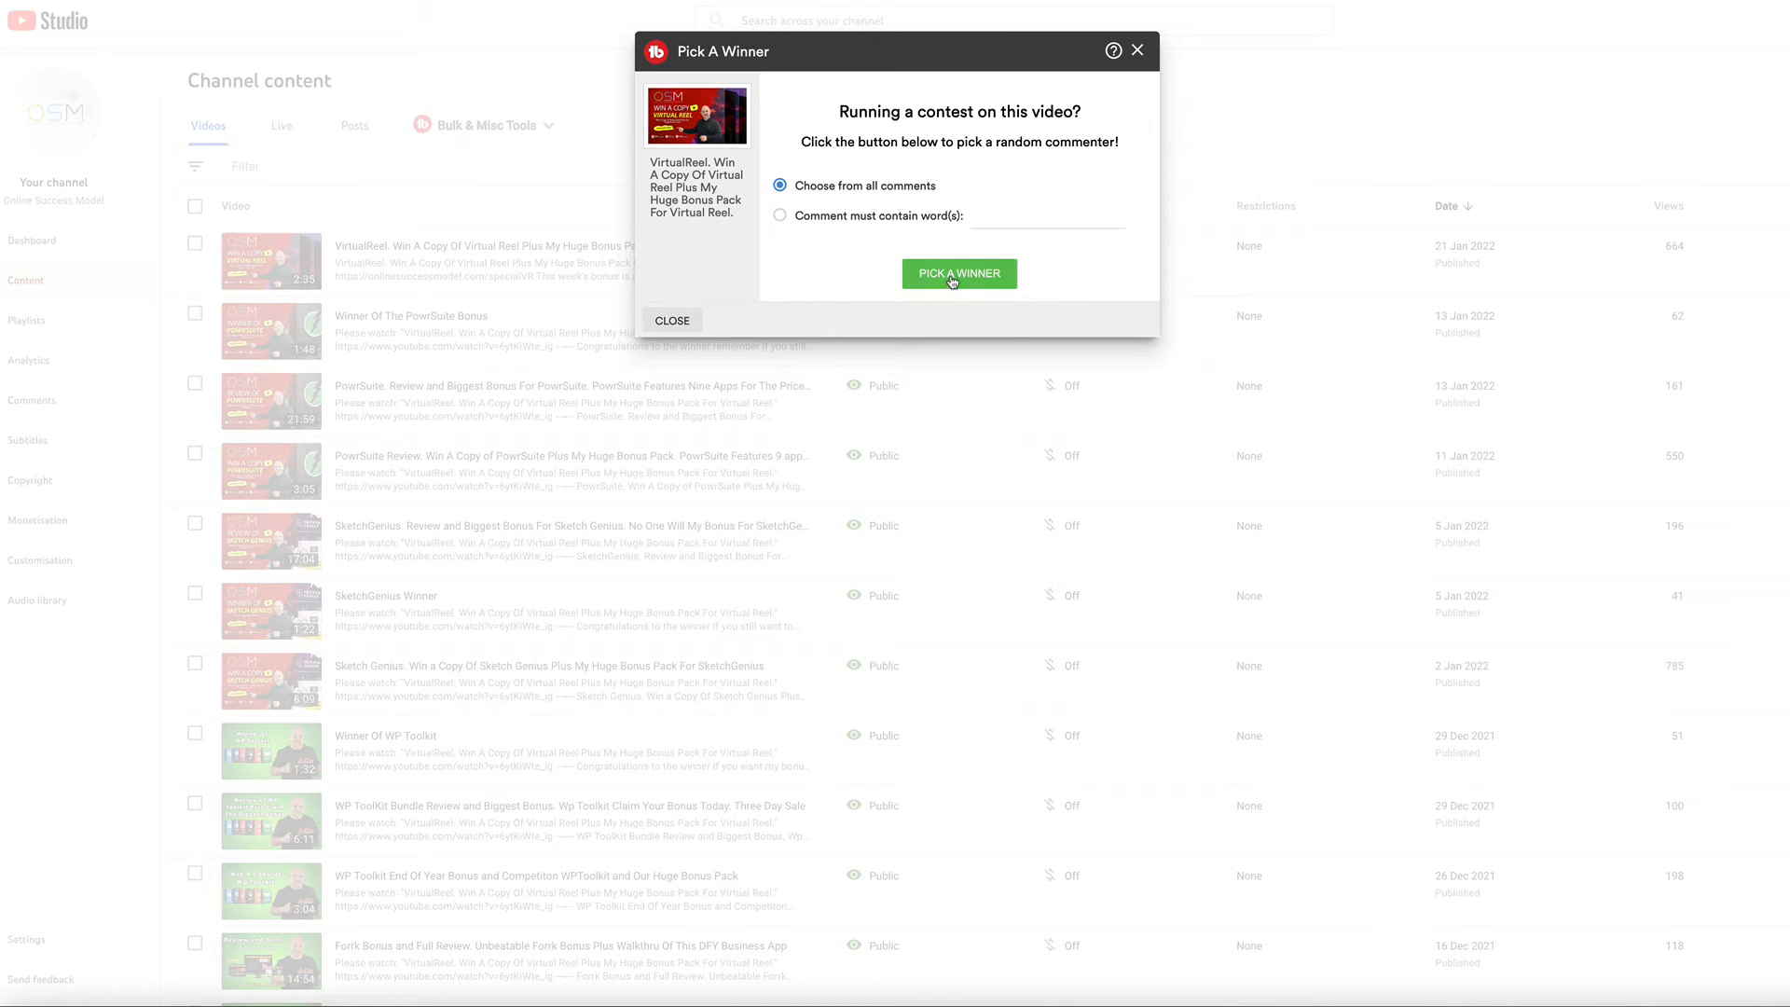
{"action": "left_click", "coordinate": [959, 272]}
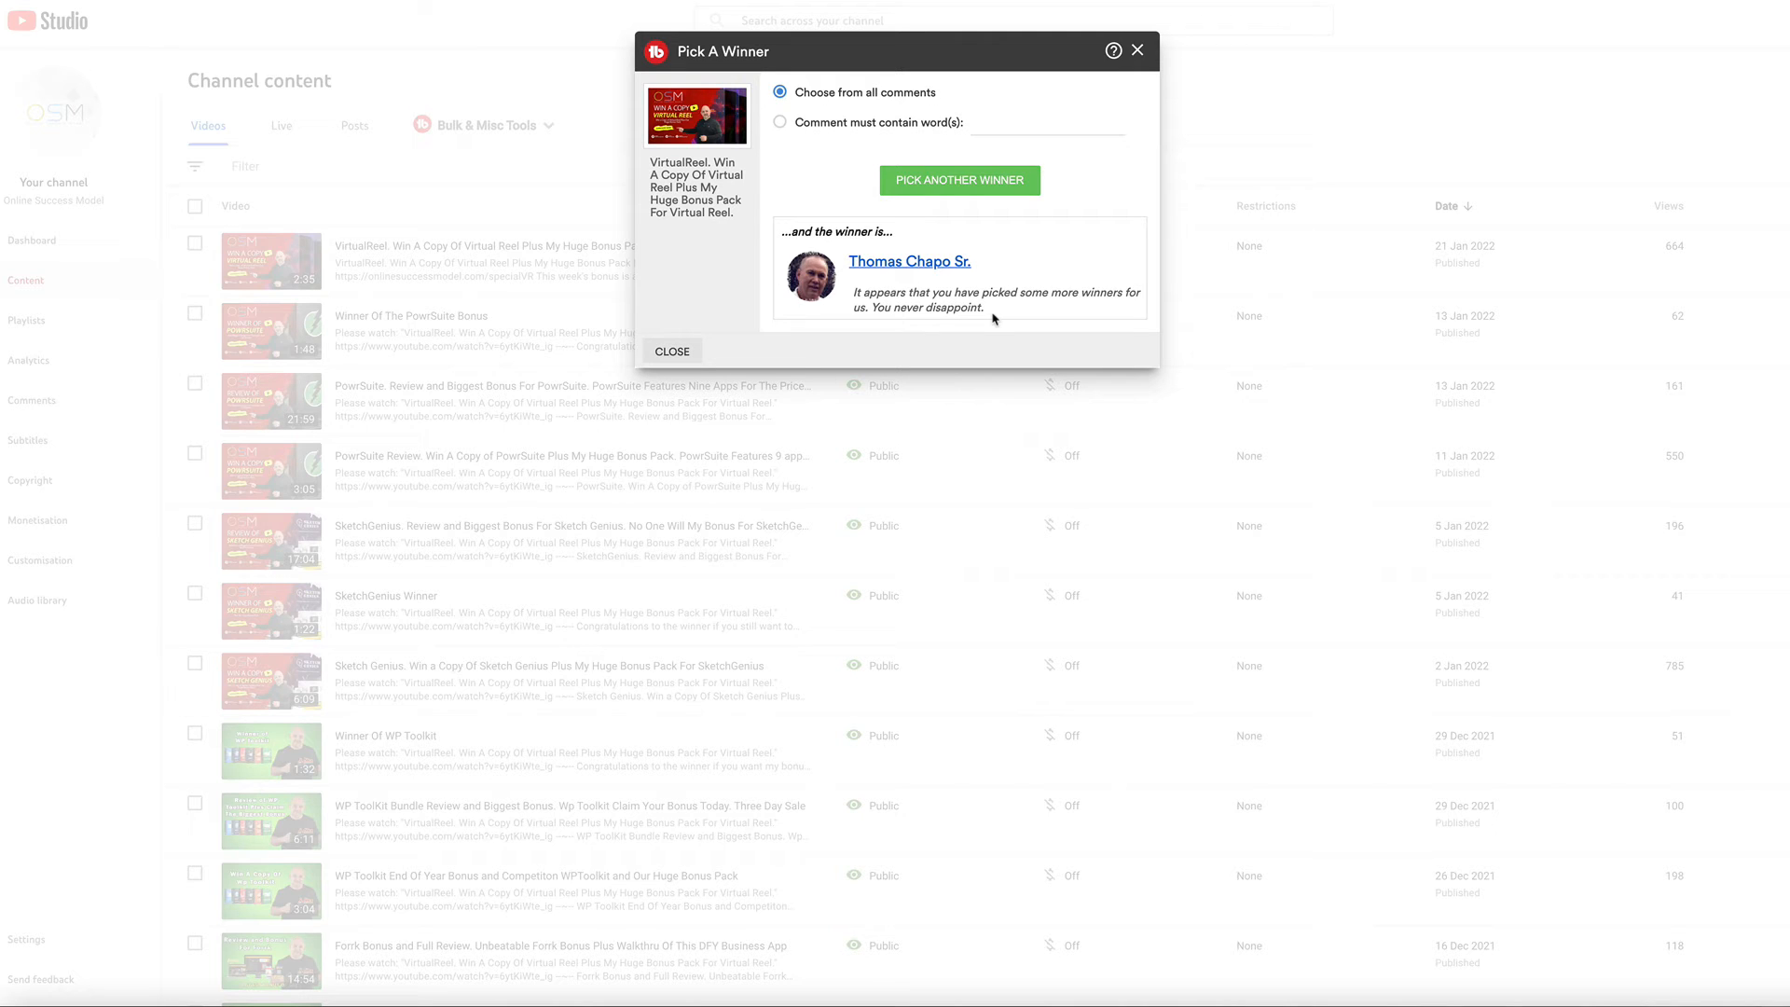